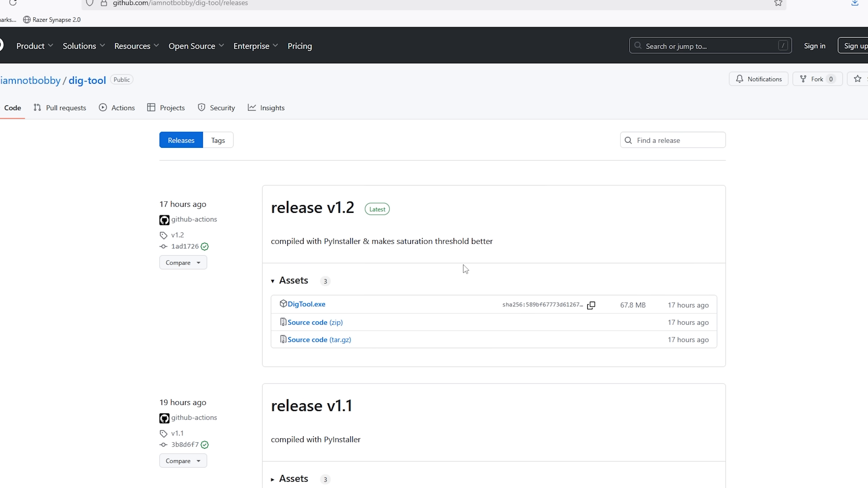
mouse_move(350, 271)
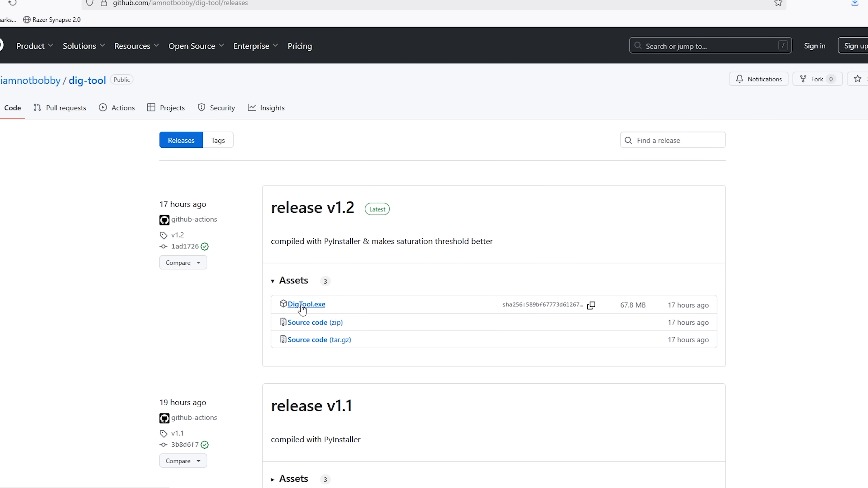
Download DigTool.exe from the v1.2 release Assets
click(305, 303)
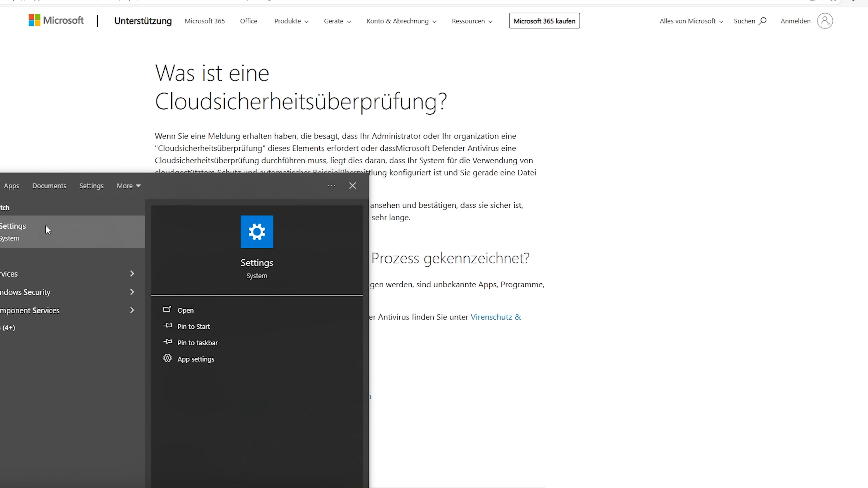
Search Settings for 'virus' and turn Real-time protection off under Virus & threat protection
click(185, 309)
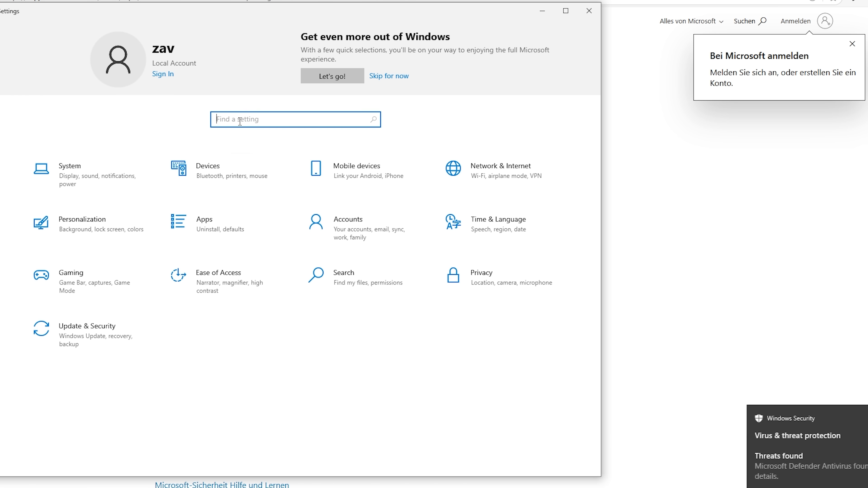
text(virus)
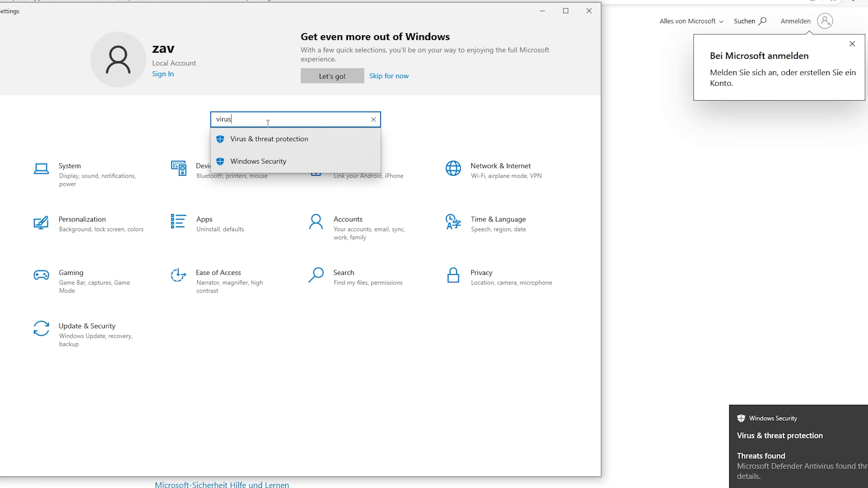
click(271, 139)
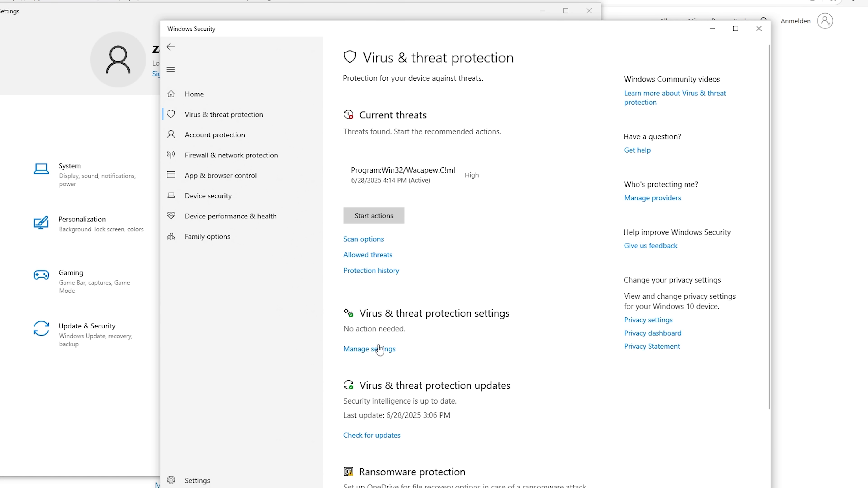
mouse_move(382, 360)
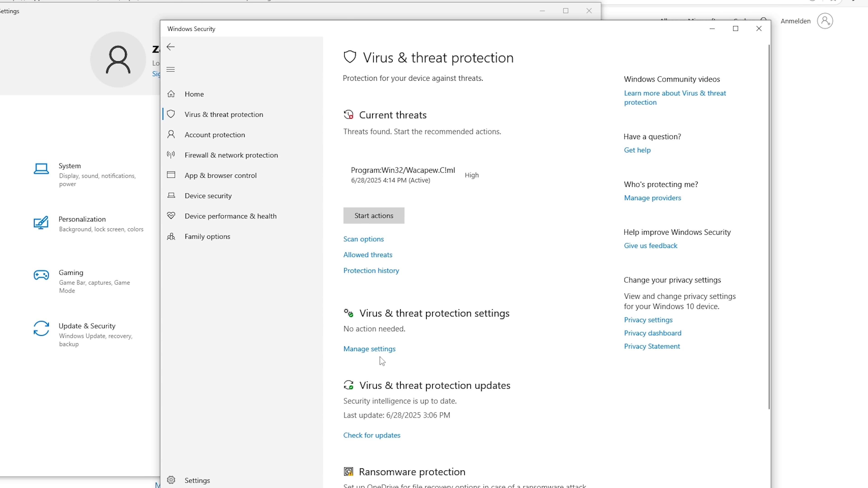
click(369, 349)
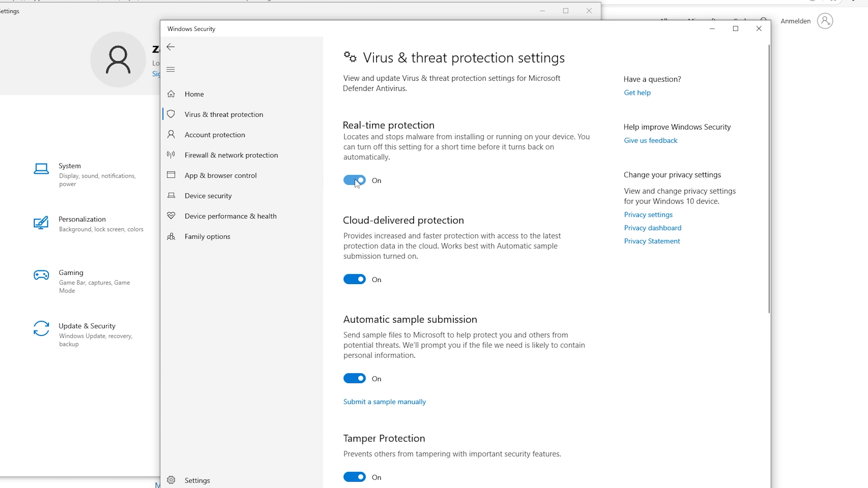
click(354, 181)
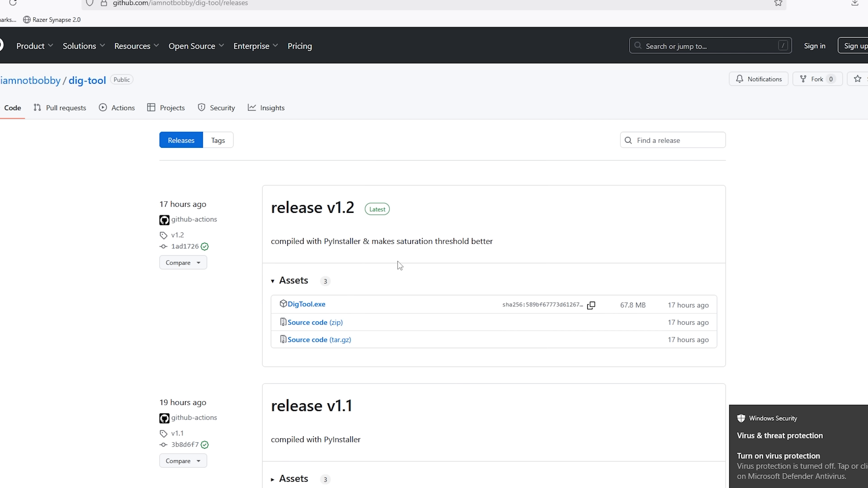
Launch the downloaded DigTool.exe and run it anyway past the SmartScreen warning
click(853, 5)
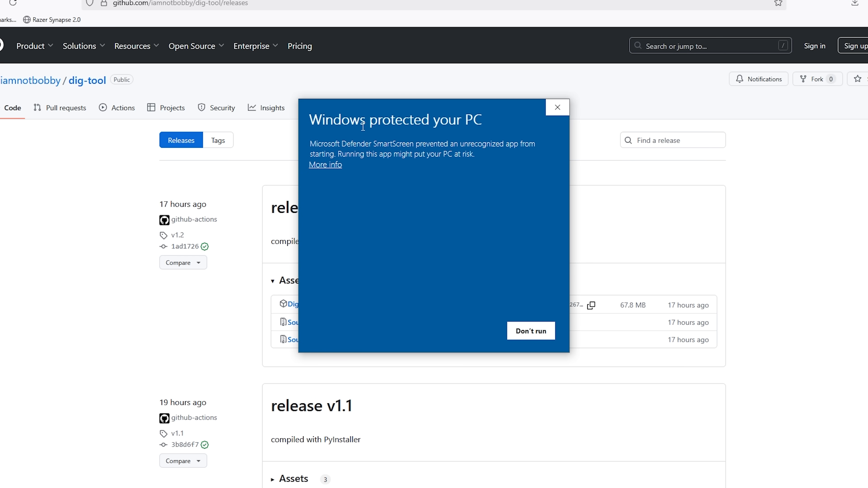
mouse_move(318, 168)
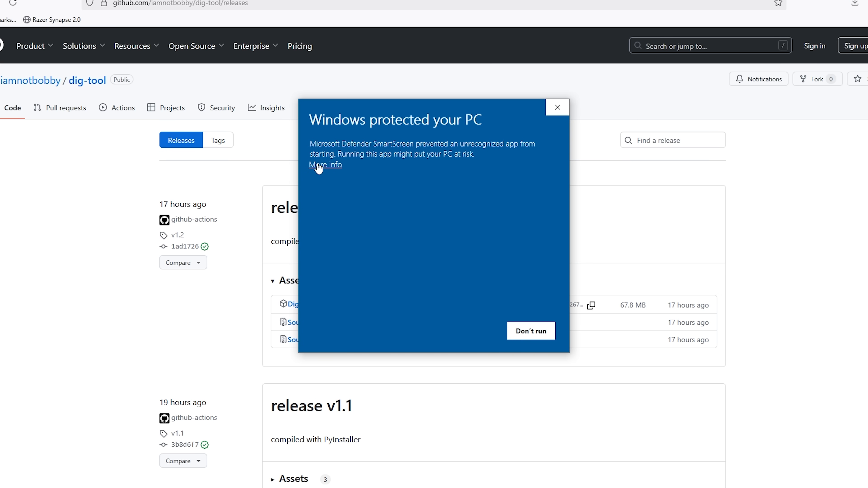
mouse_move(340, 175)
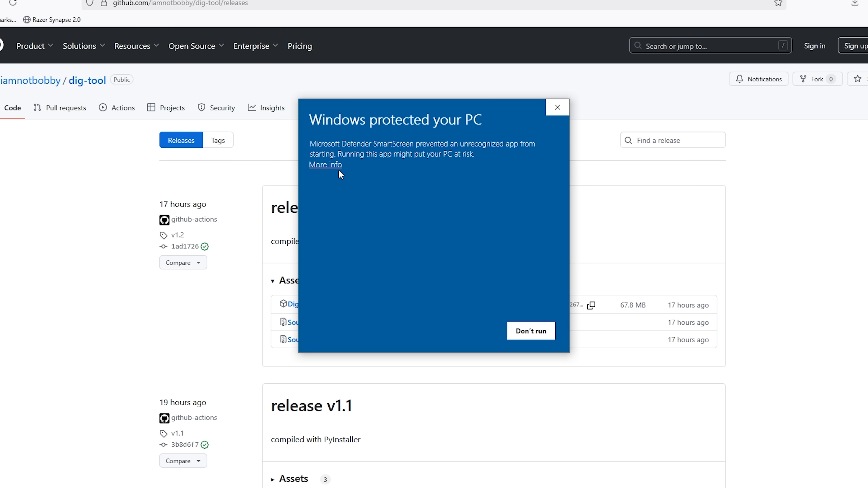
click(325, 165)
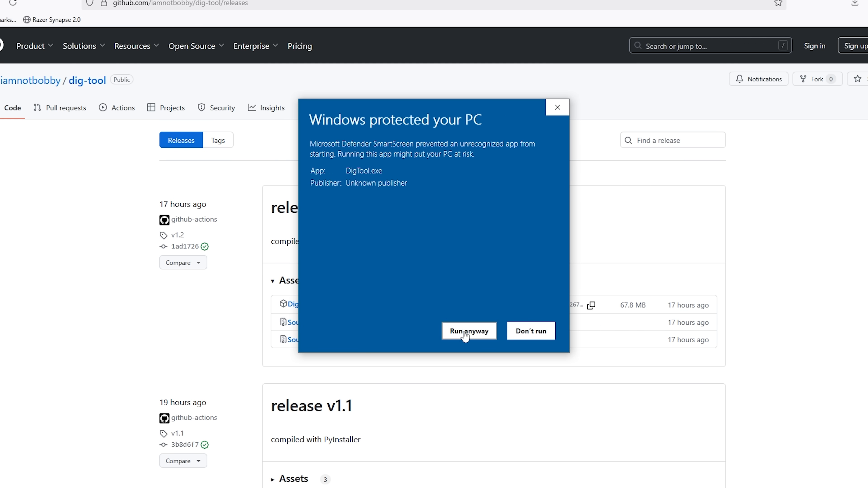
click(468, 330)
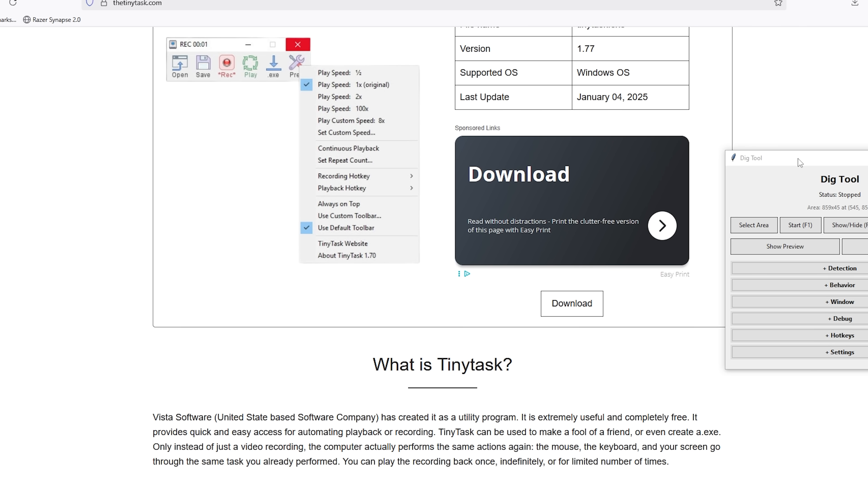
Move the Dig Tool window aside and dismiss the TinyTask page's pop-up ad
drag(797, 158, 701, 120)
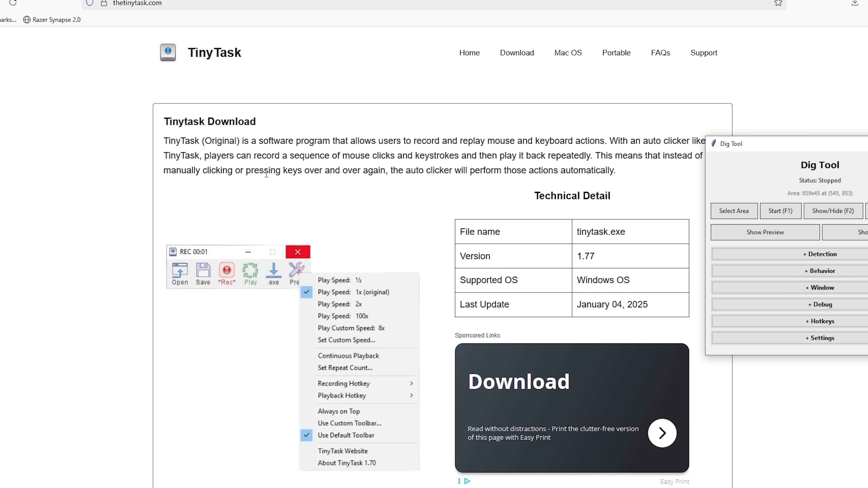
scroll(down, 3)
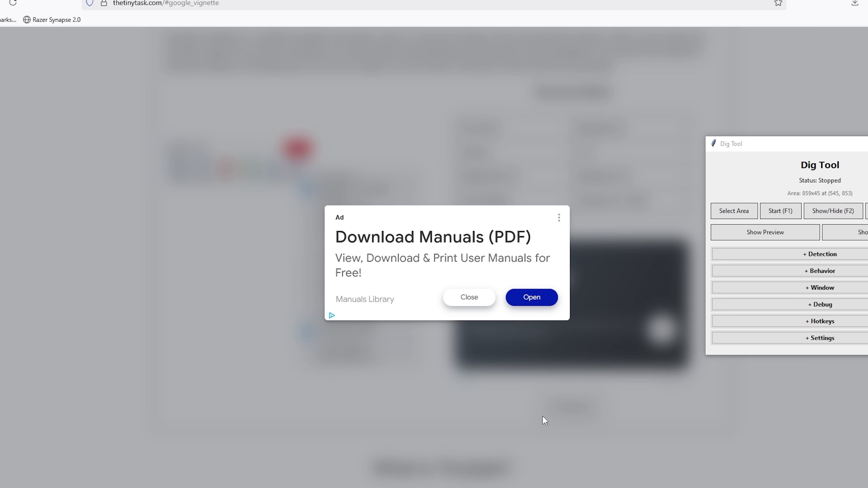
click(858, 4)
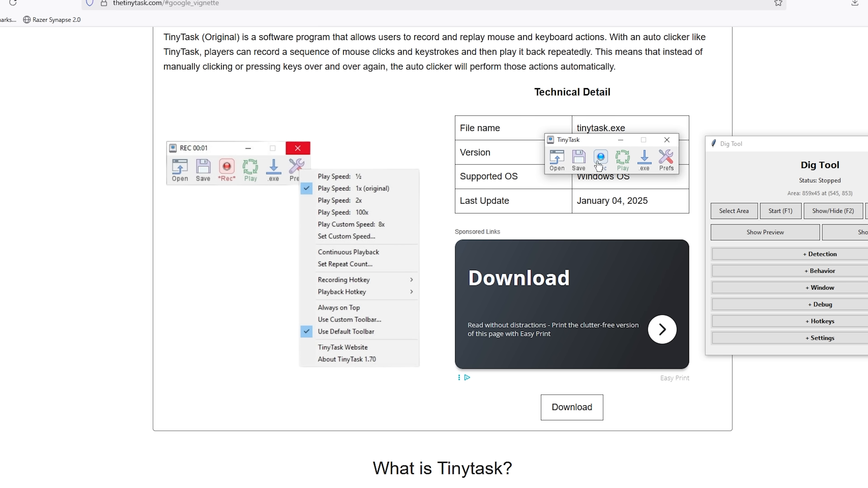
mouse_move(692, 180)
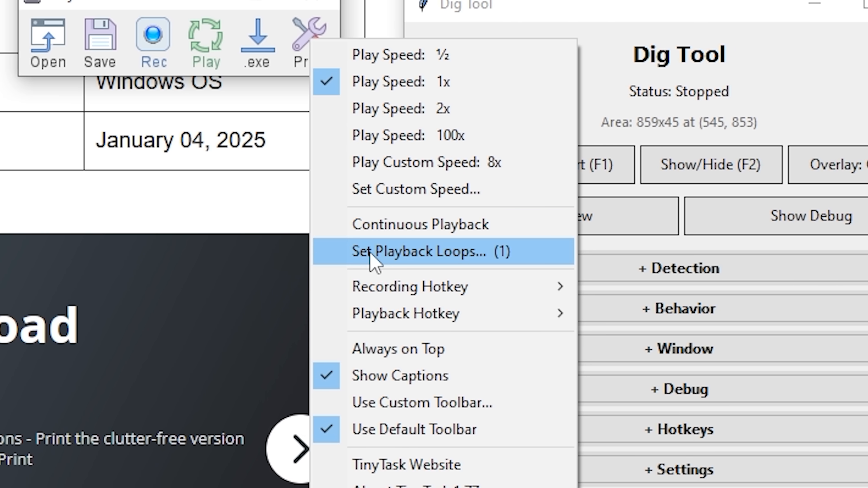
mouse_move(449, 224)
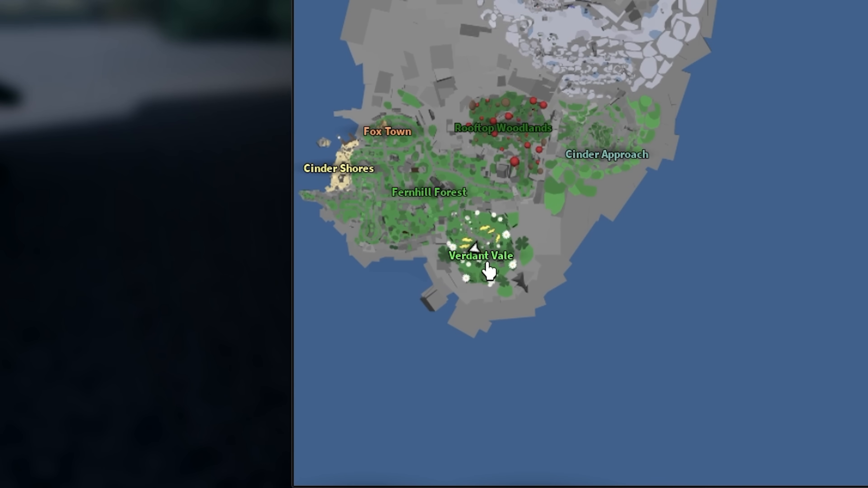
mouse_move(453, 254)
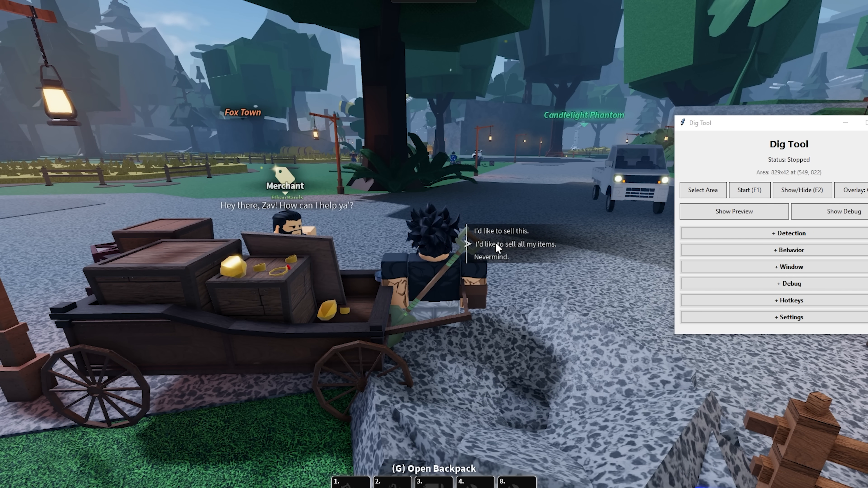
End the dialogue with the Fox Town merchant at the cart
click(515, 244)
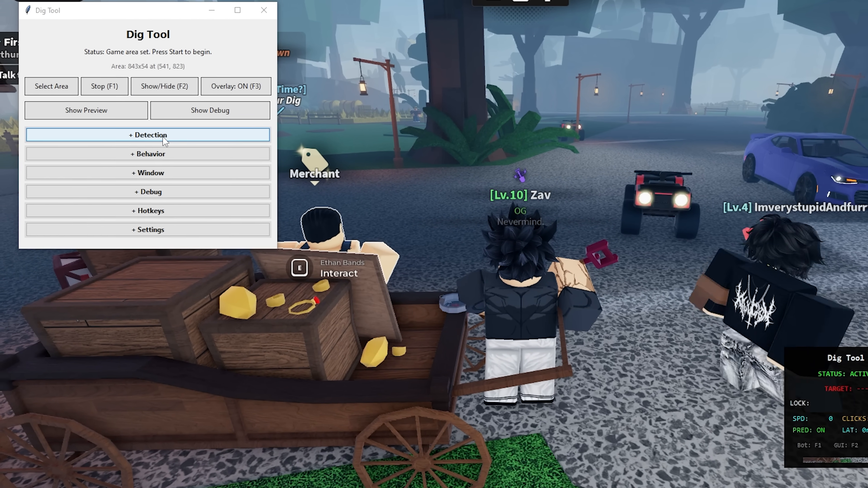
Expand Detection to review line sensitivity 40, zone width 150, saturation 0.1
click(148, 134)
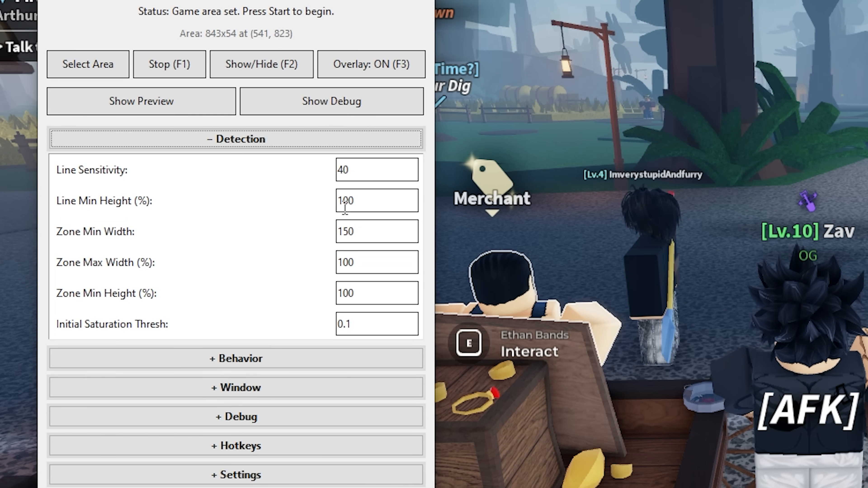
click(377, 232)
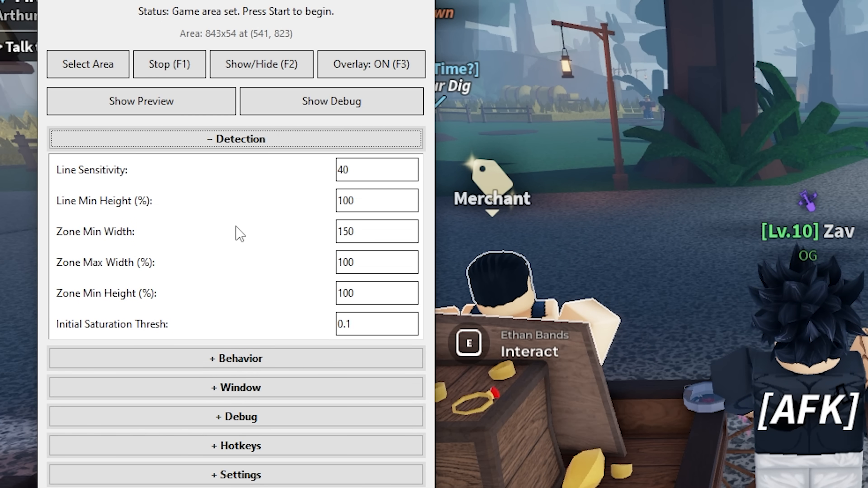
mouse_move(247, 270)
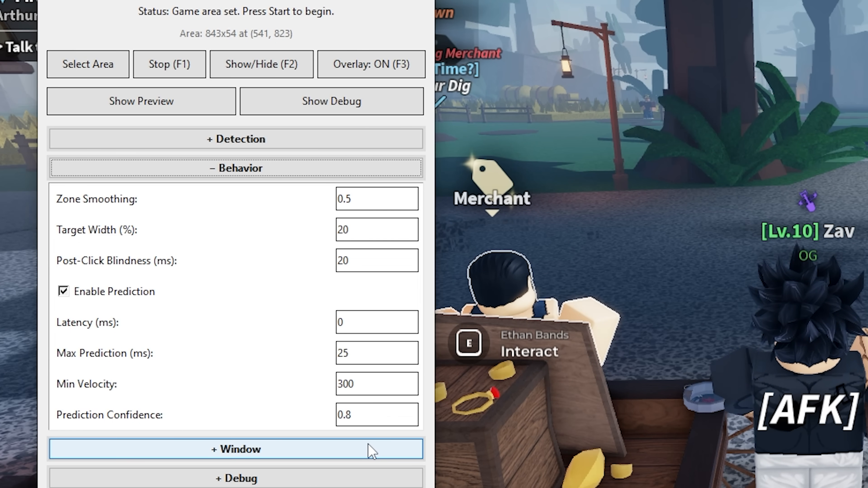
Expand the Window, Hotkeys and Settings sections in turn, then refocus the Roblox window
click(235, 448)
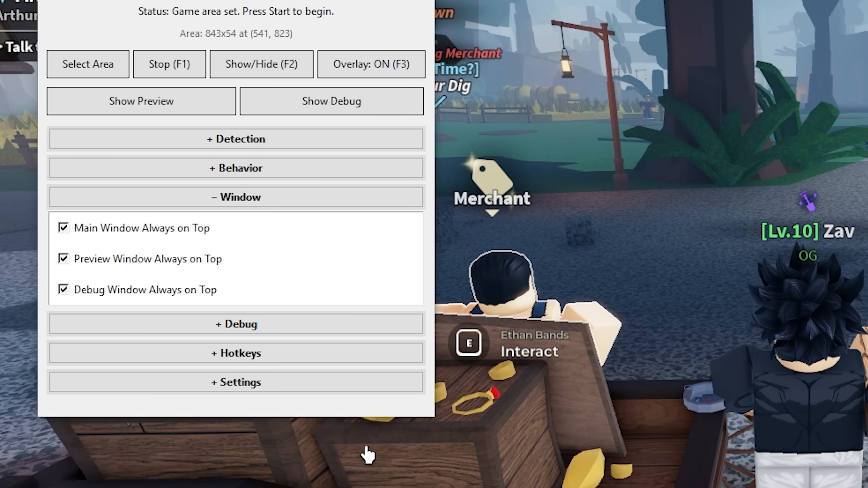
click(236, 353)
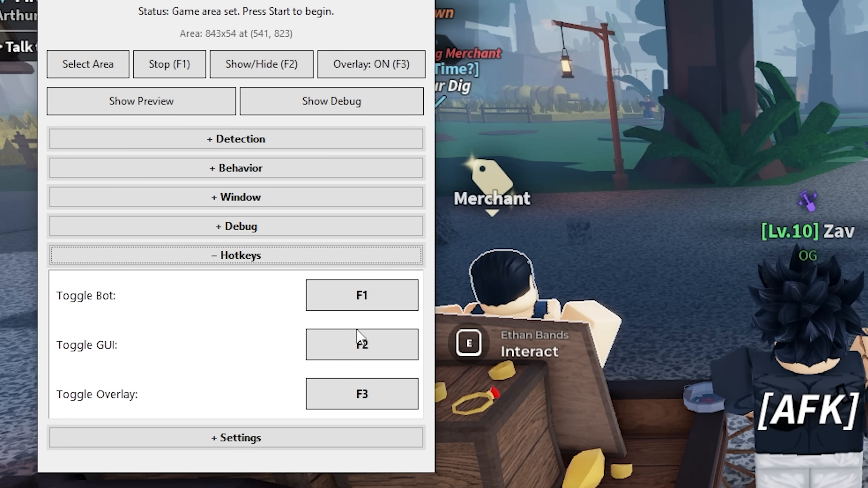
click(236, 438)
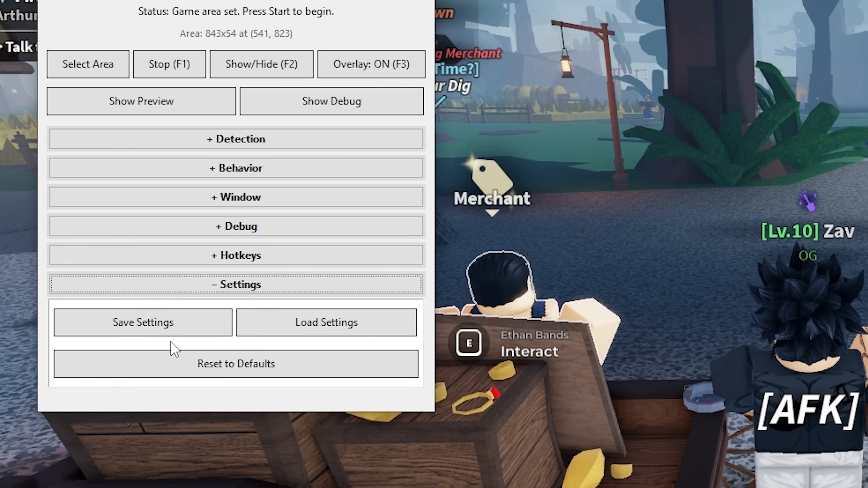
click(142, 322)
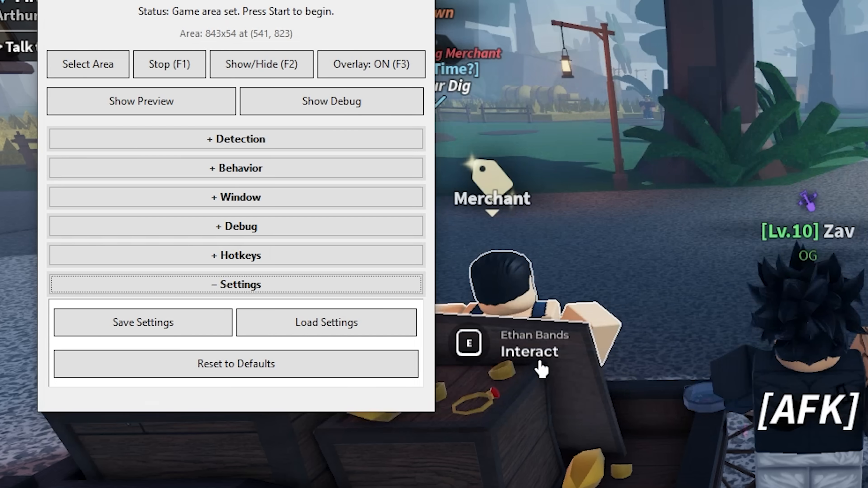
click(143, 322)
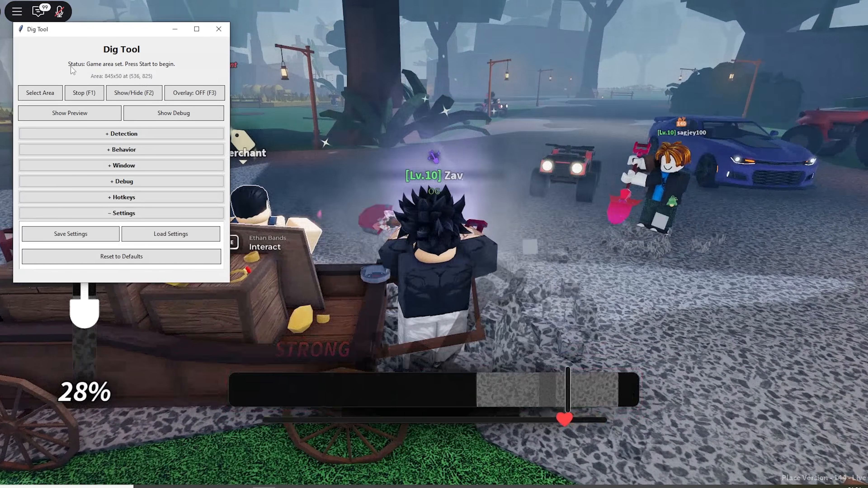
Stop the auto-clicker with Stop (F1) after the test dig and refocus Roblox
click(83, 92)
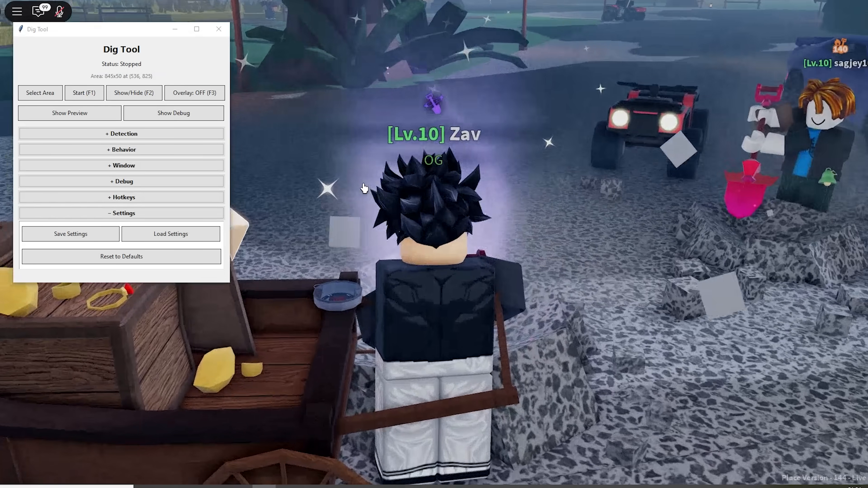
click(195, 92)
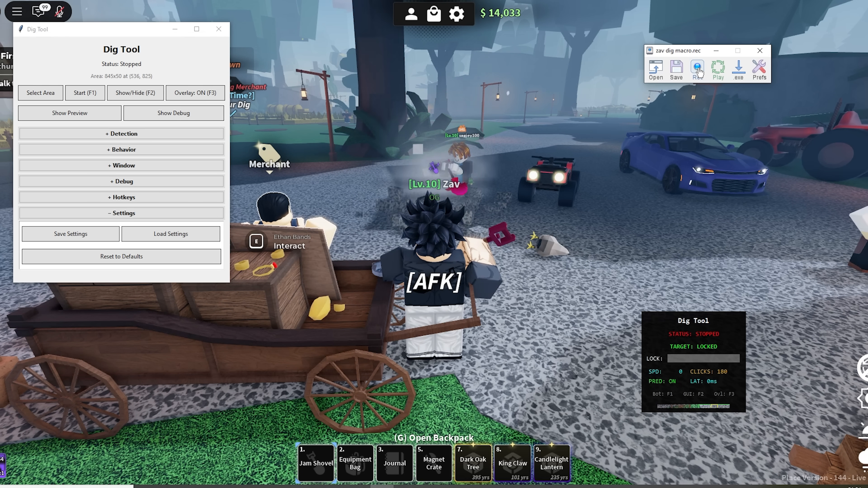
Start Dig Tool clicking and begin recording the dig routine in TinyTask
click(84, 92)
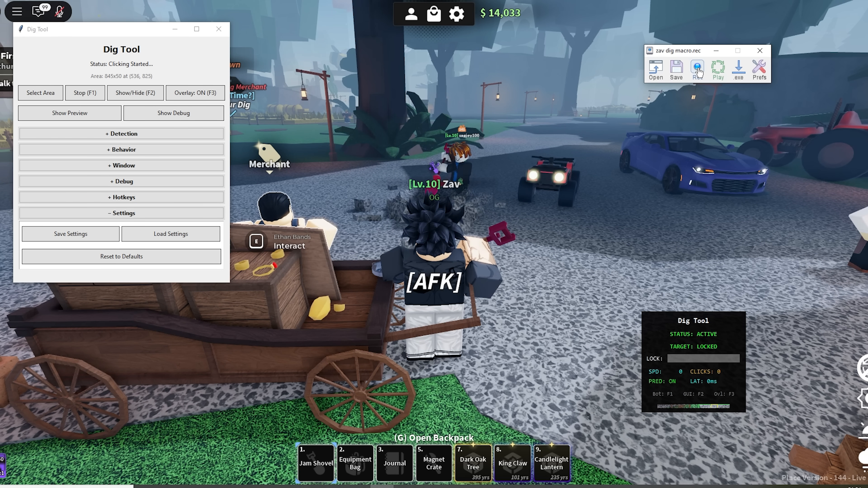
click(696, 68)
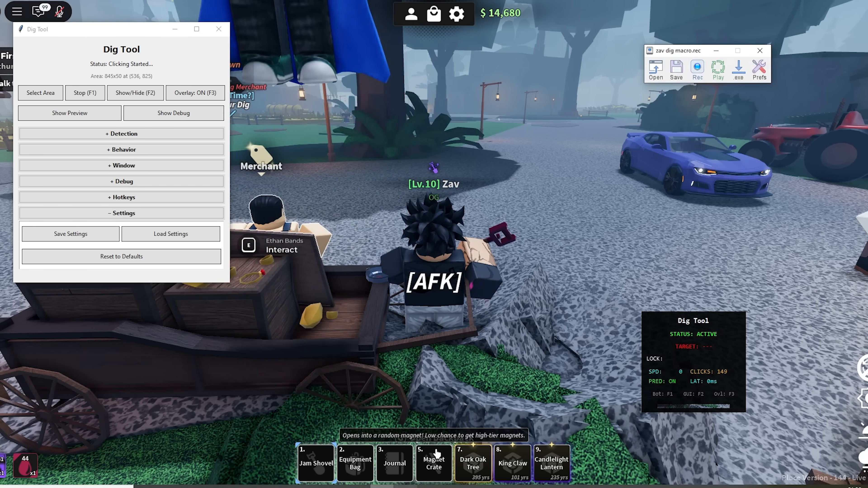
Save the recording as 'zav dig macro.rec' in Documents and refocus the game
click(675, 69)
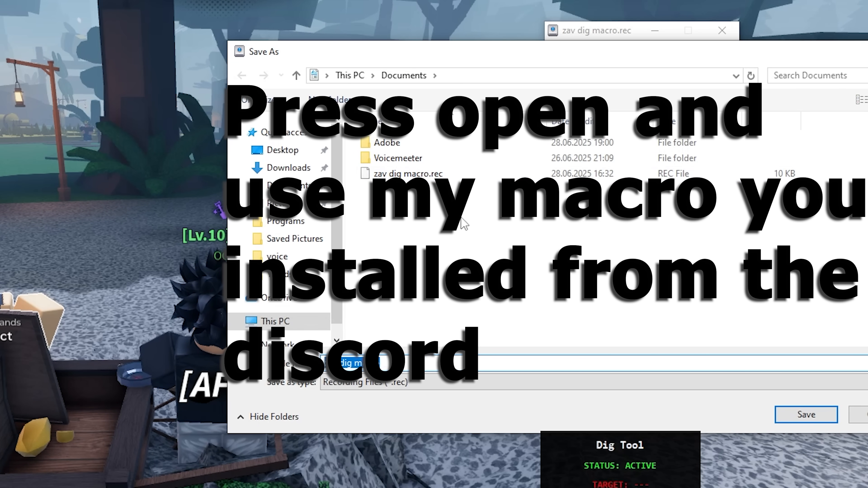
click(806, 414)
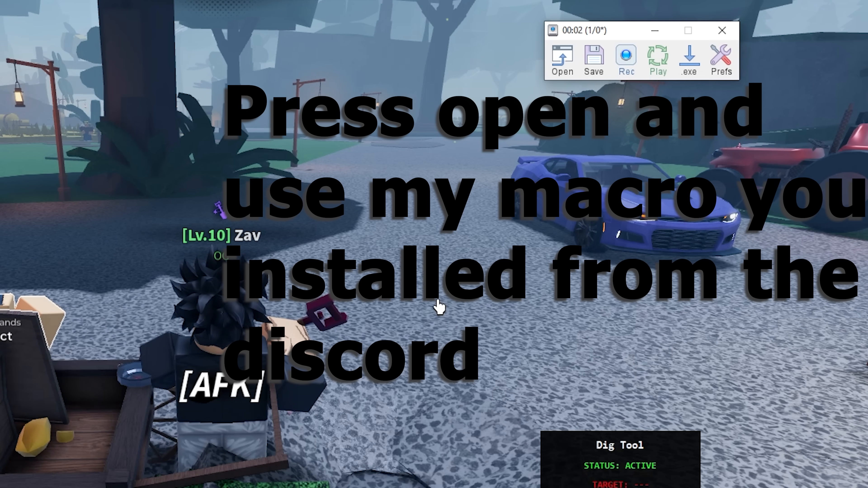
click(561, 60)
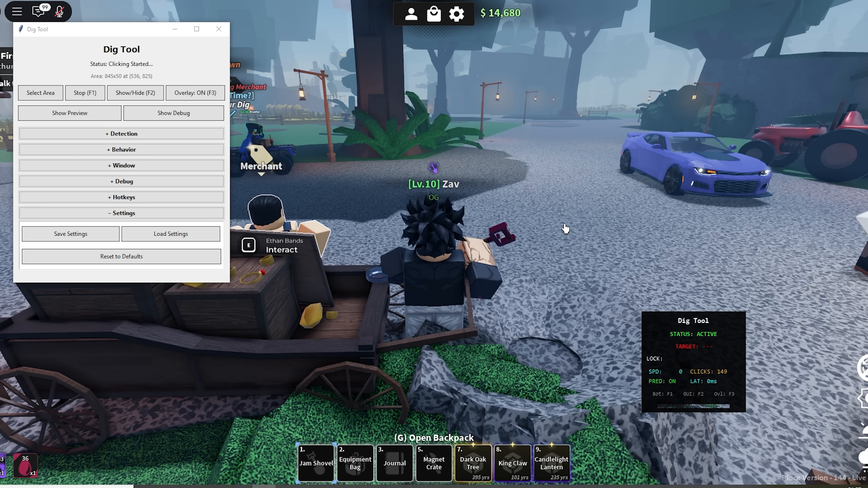